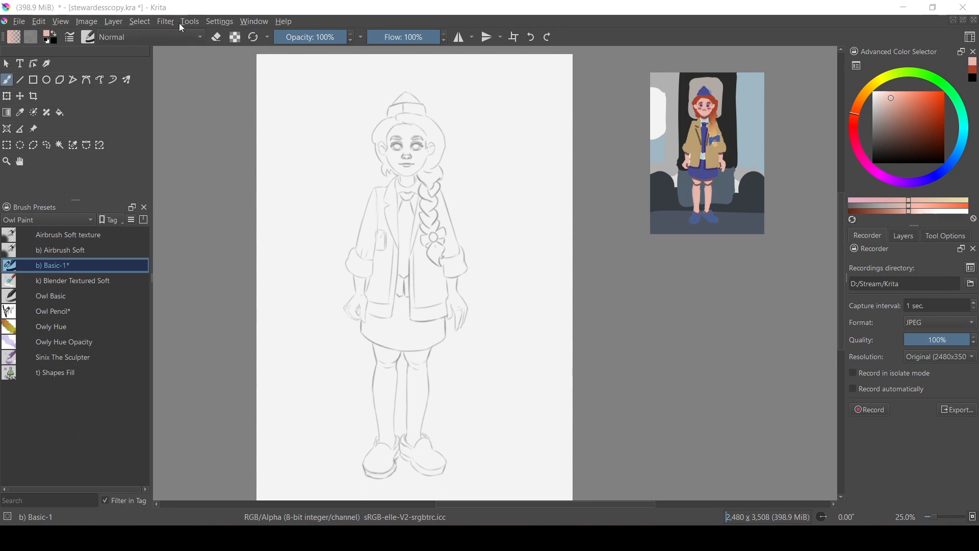
- Search the Render Animation page for 'ffmpeg' and scroll to Step 1 - Downloading FFmpeg
click(219, 20)
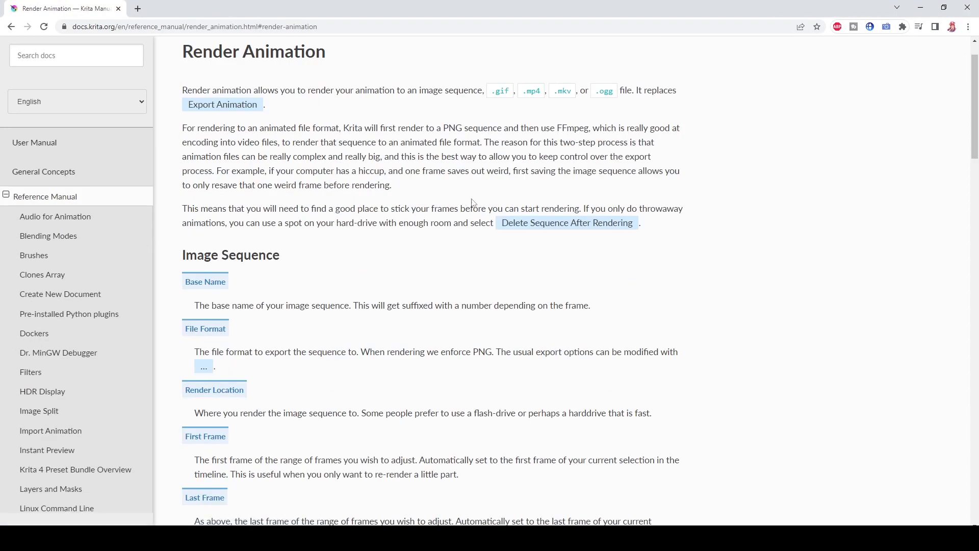
text(ffmpeg)
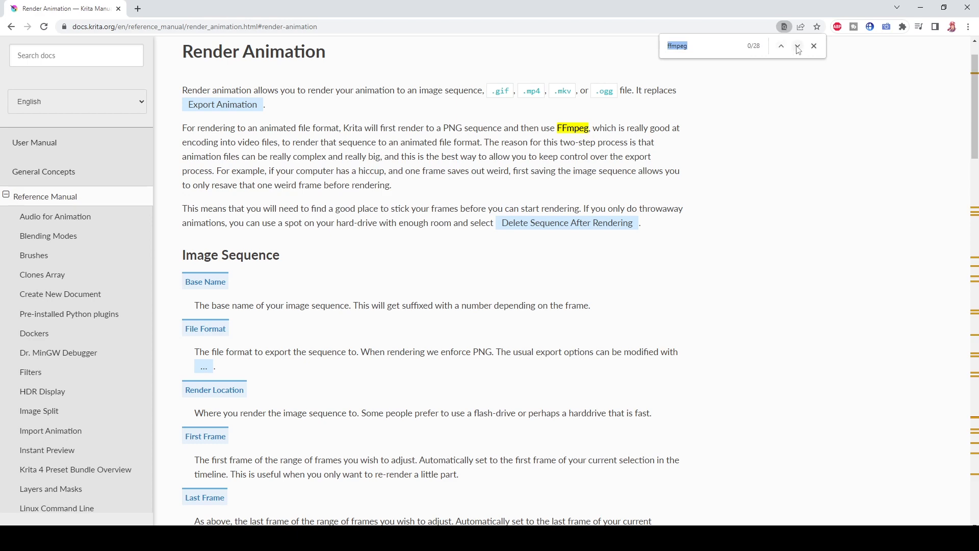
click(798, 46)
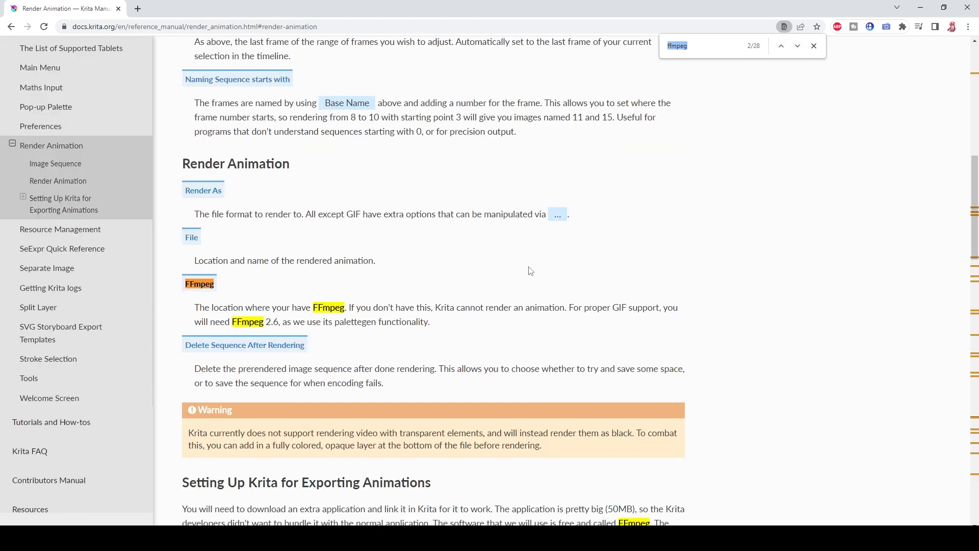
scroll(down, 3)
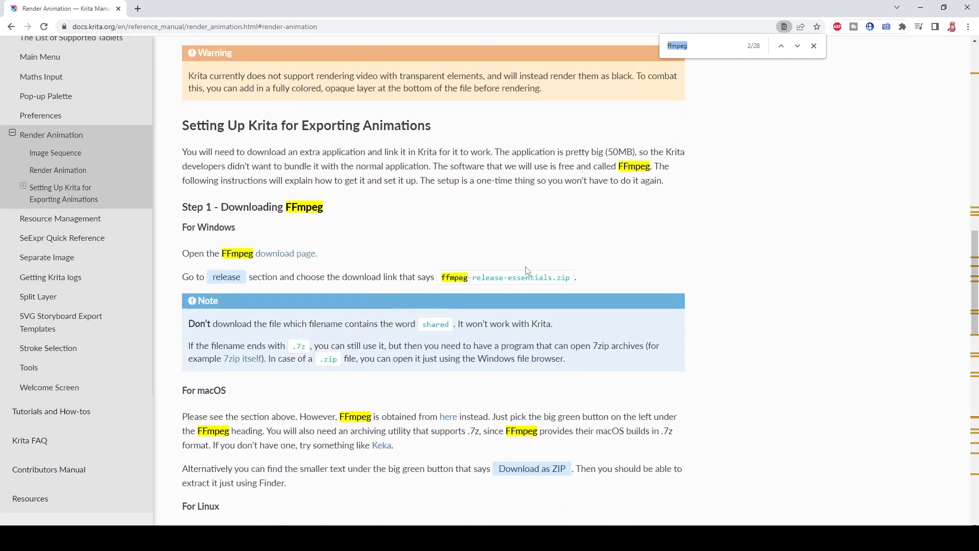
scroll(down, 3)
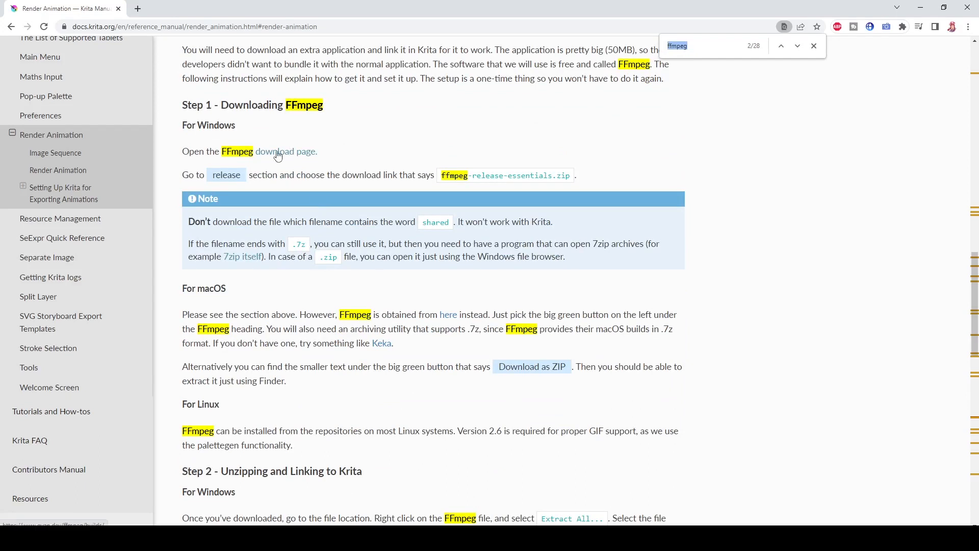
mouse_move(314, 155)
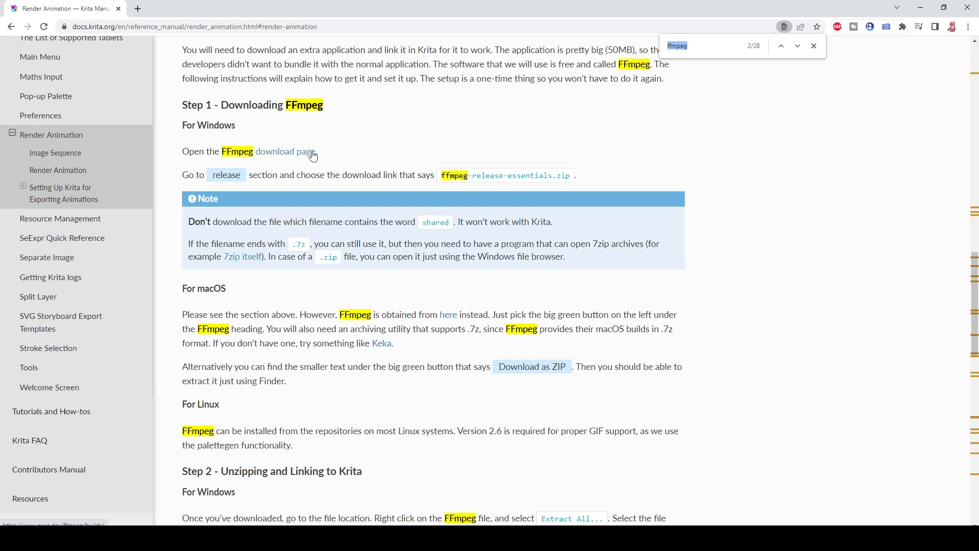
mouse_move(313, 155)
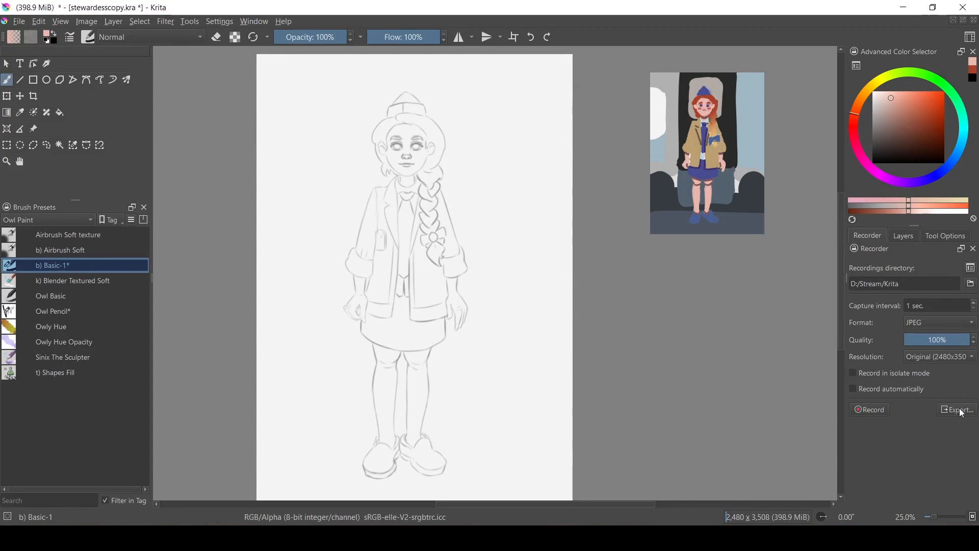
click(959, 410)
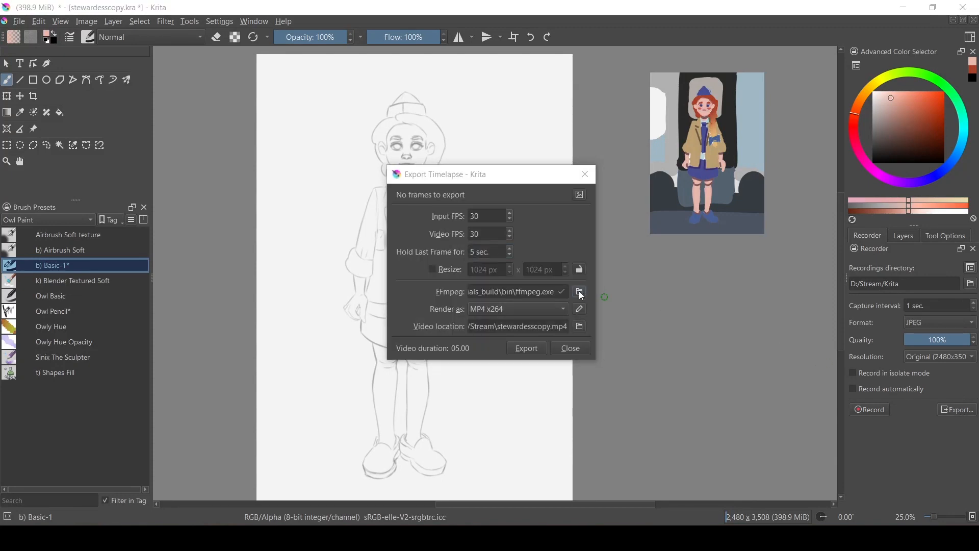
click(578, 292)
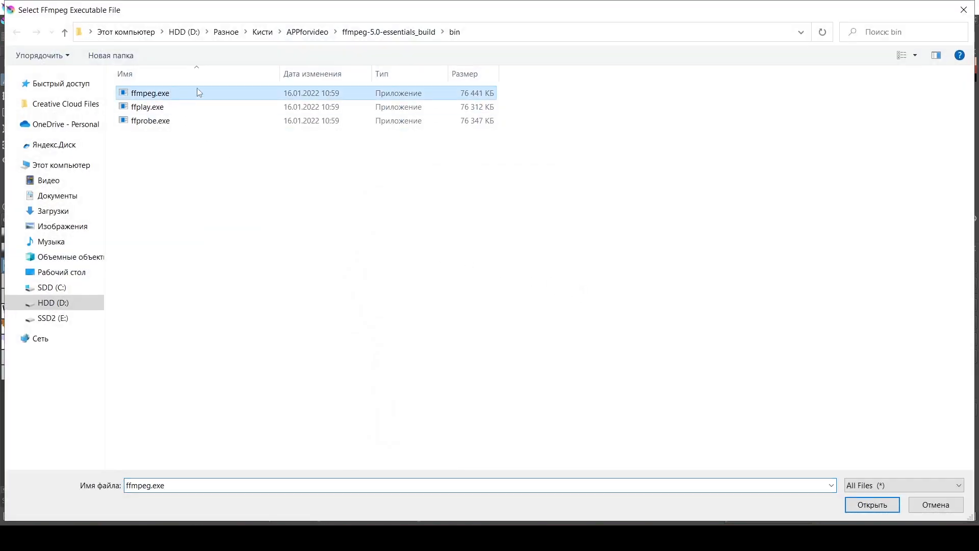
click(872, 504)
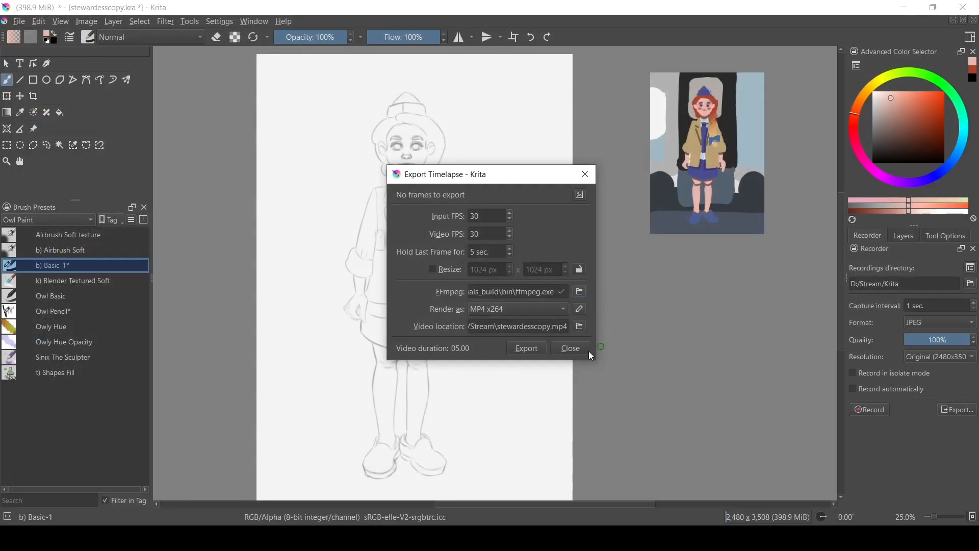
click(570, 348)
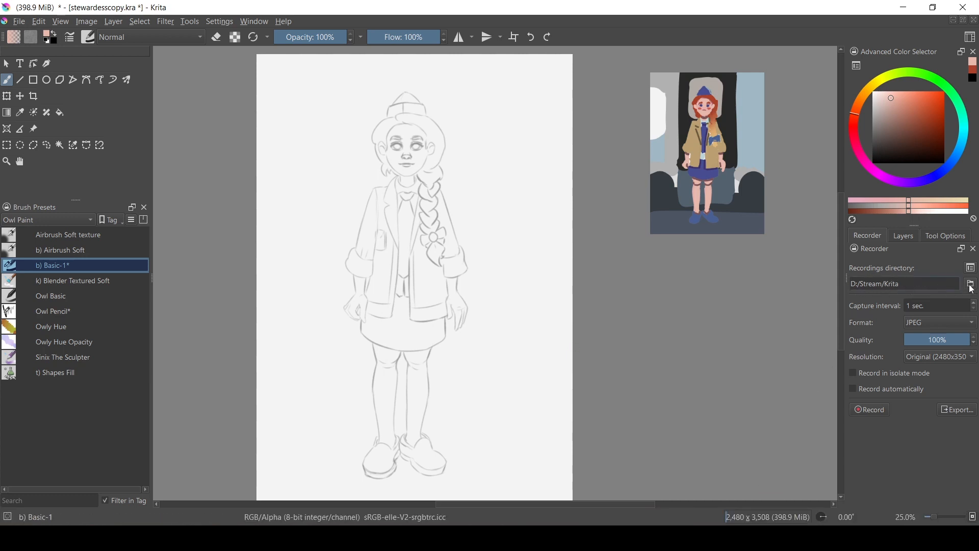
- Keep the D:/Stream/Krita folder and JPEG format, and lower capture quality to 80%
click(970, 283)
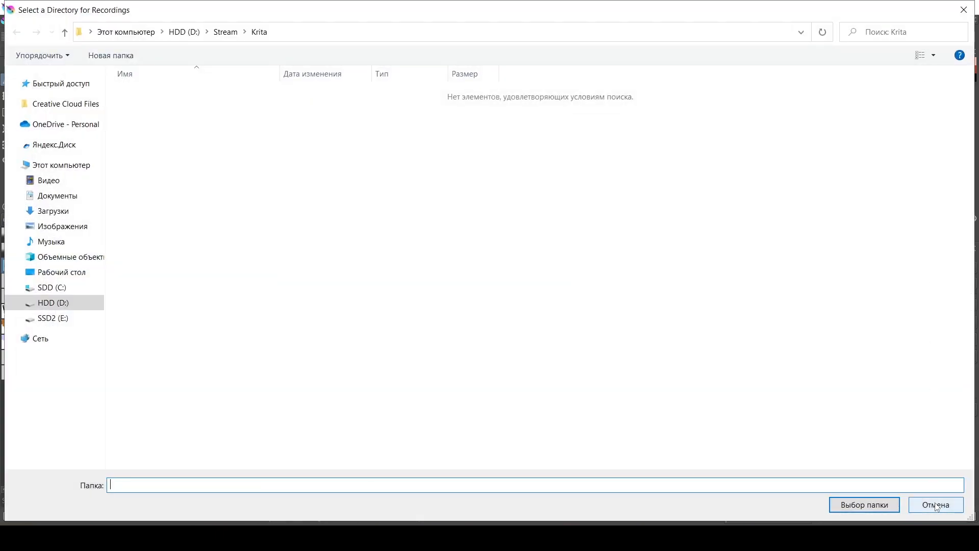
click(935, 503)
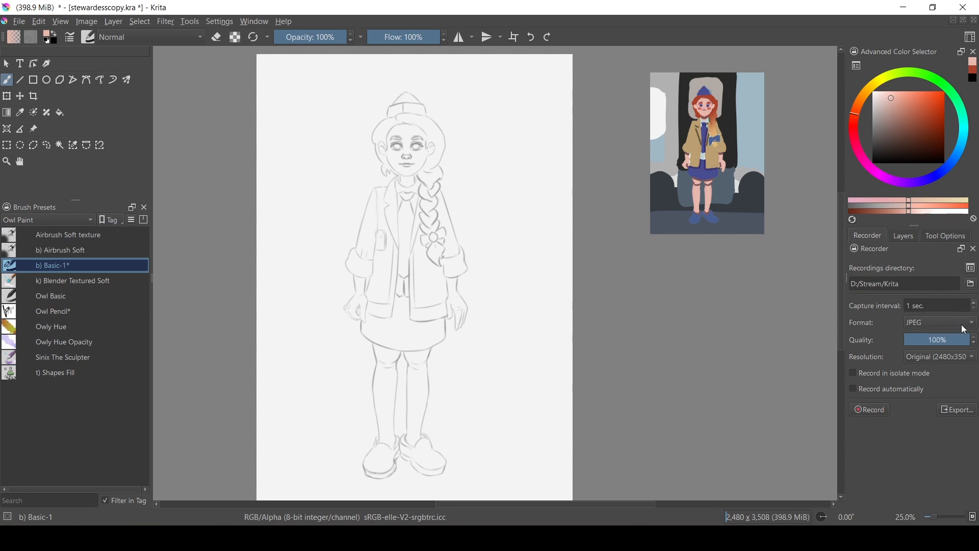
click(939, 323)
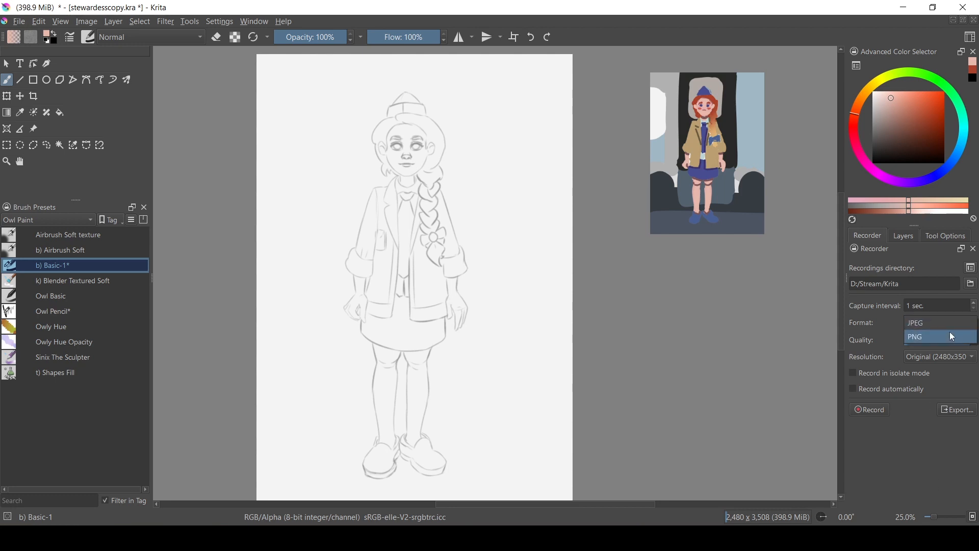
click(915, 323)
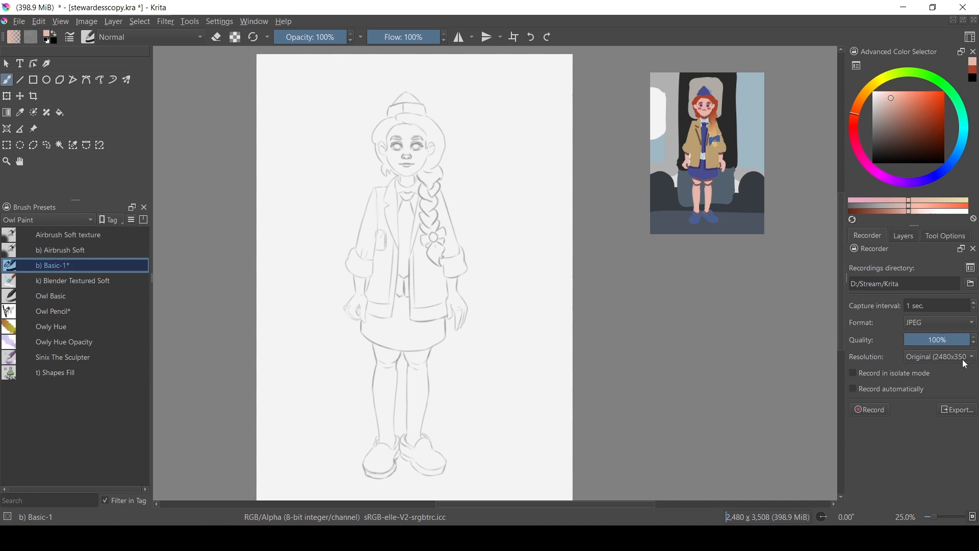
mouse_move(952, 339)
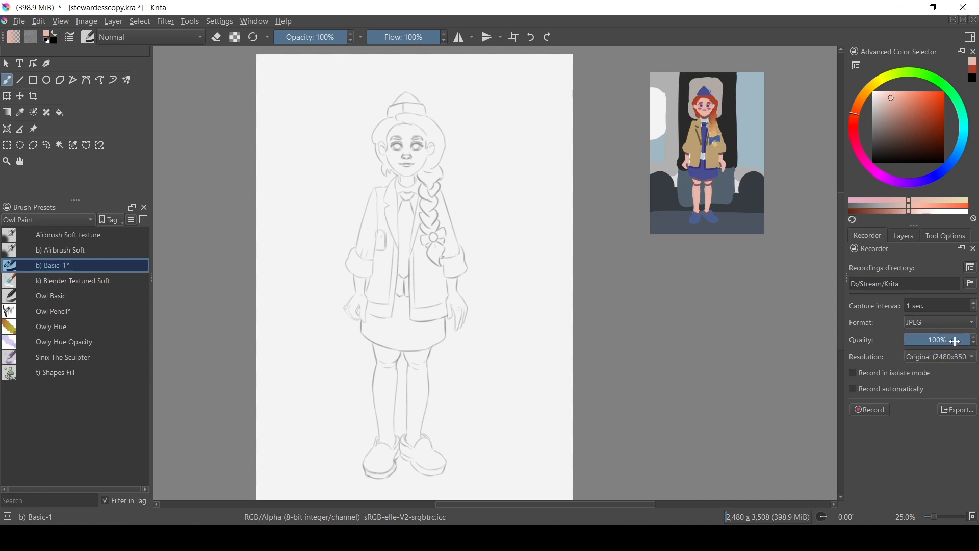
drag(956, 338, 936, 339)
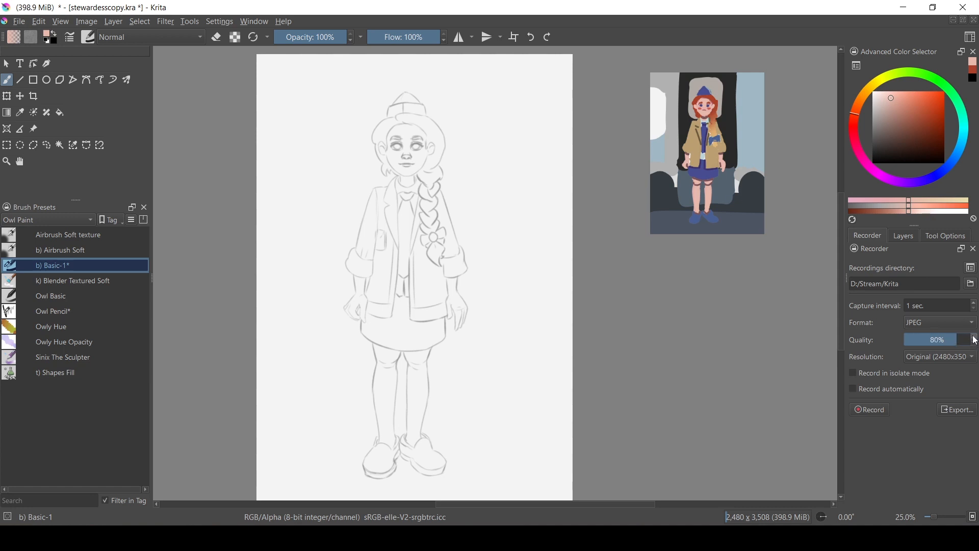
mouse_move(912, 410)
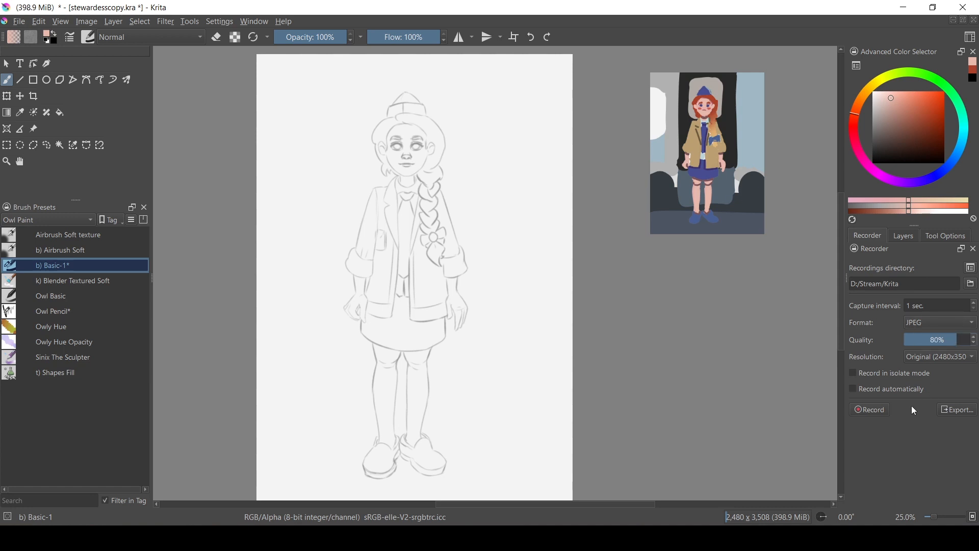
mouse_move(904, 394)
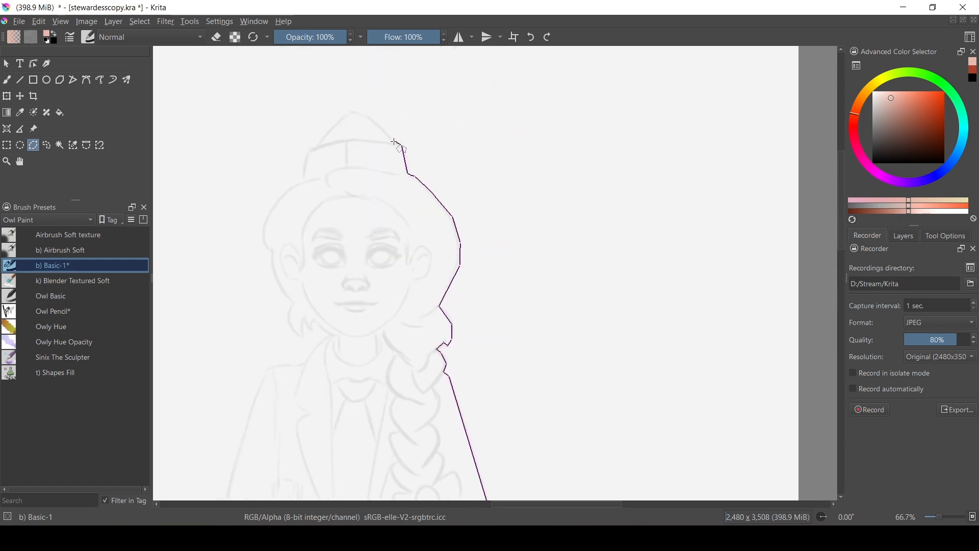
- Outline the girl's head, braid and body with the Freehand Selection tool
drag(393, 141, 306, 325)
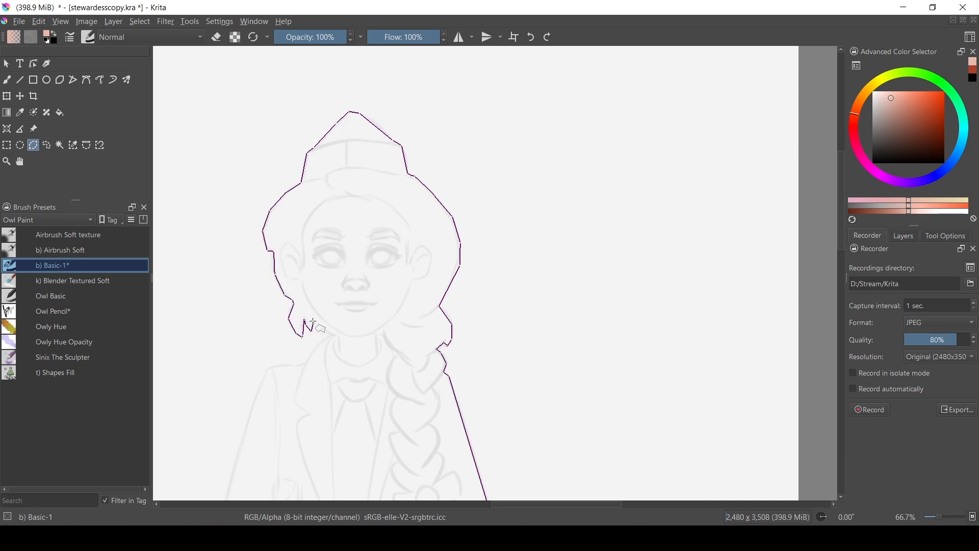
scroll(down, 3)
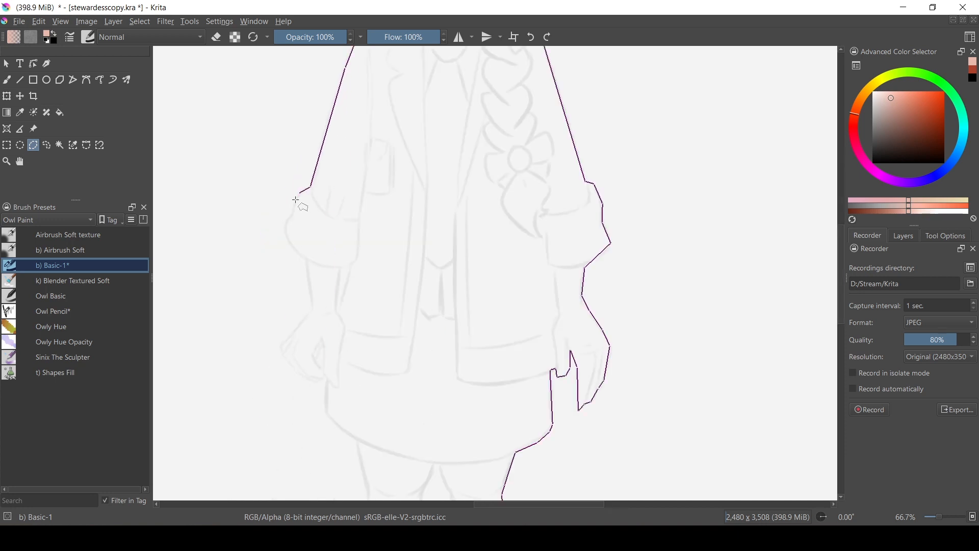
drag(296, 200, 356, 441)
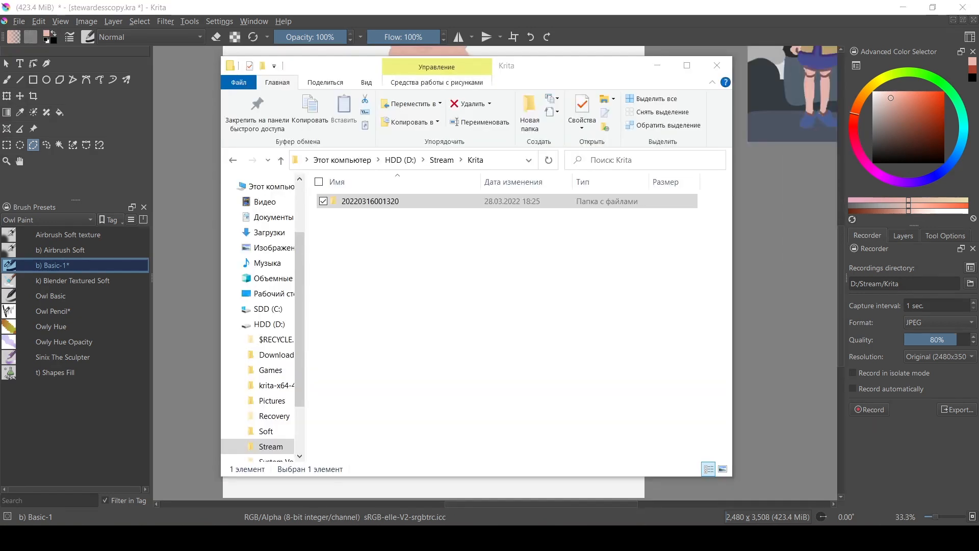
- Review the captured frames, then export the recording as stewardesscopy1.mp4 in D:/Stream
double_click(369, 201)
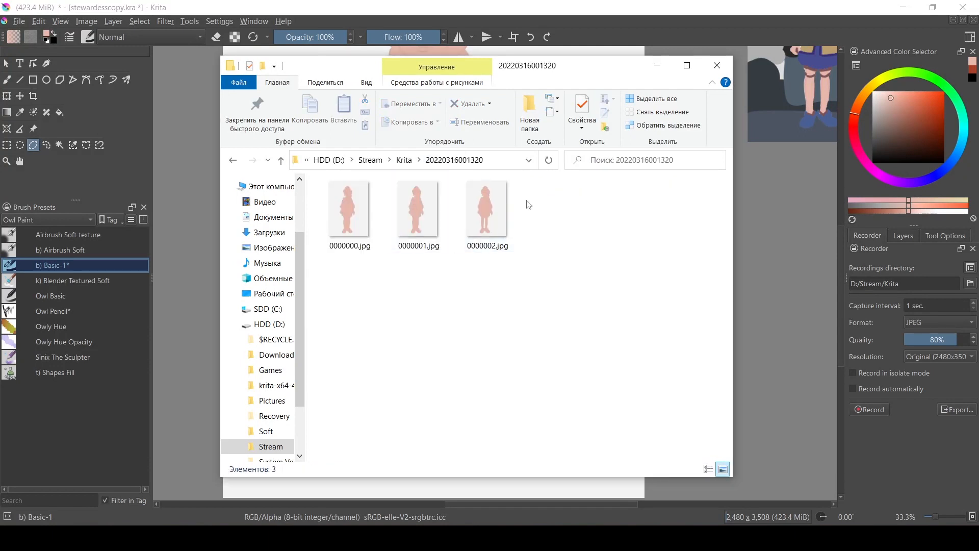
mouse_move(578, 185)
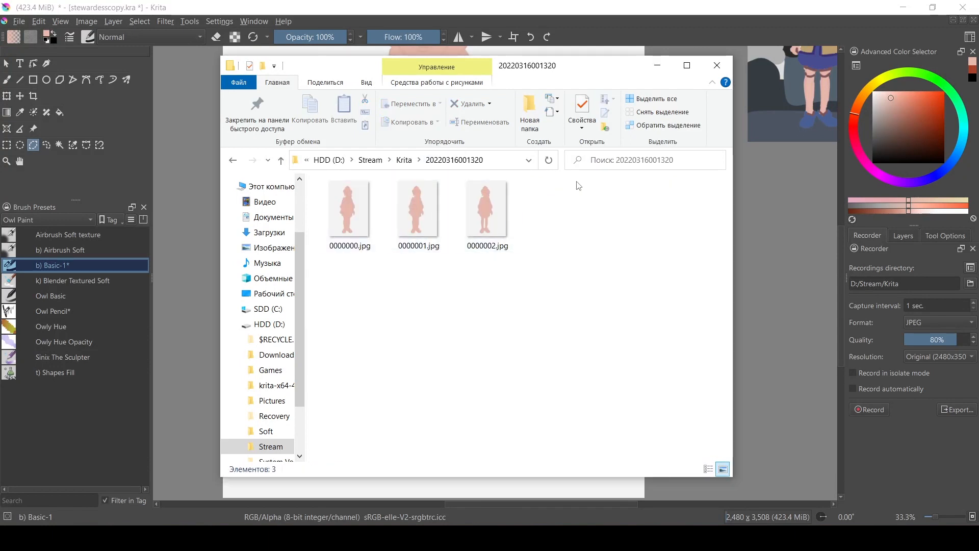
mouse_move(717, 65)
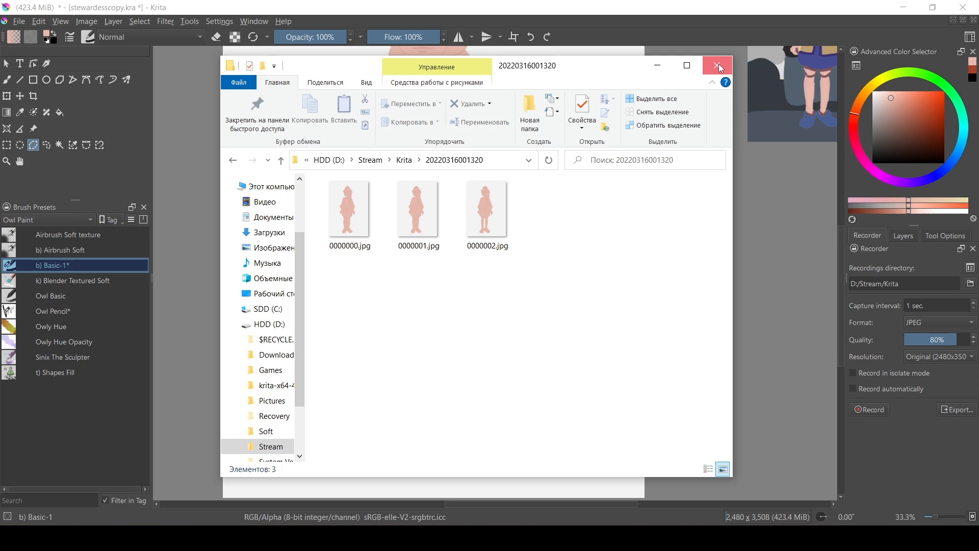
click(718, 66)
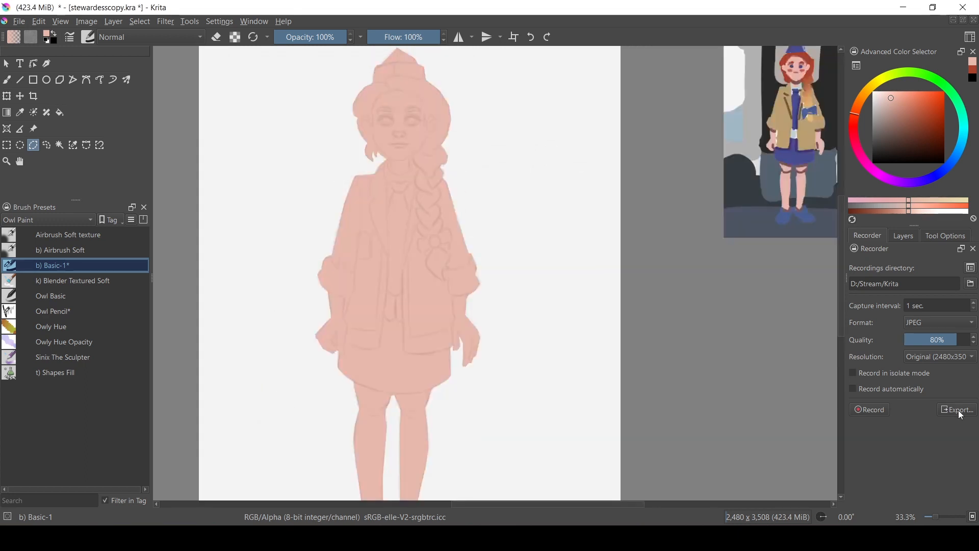
click(957, 410)
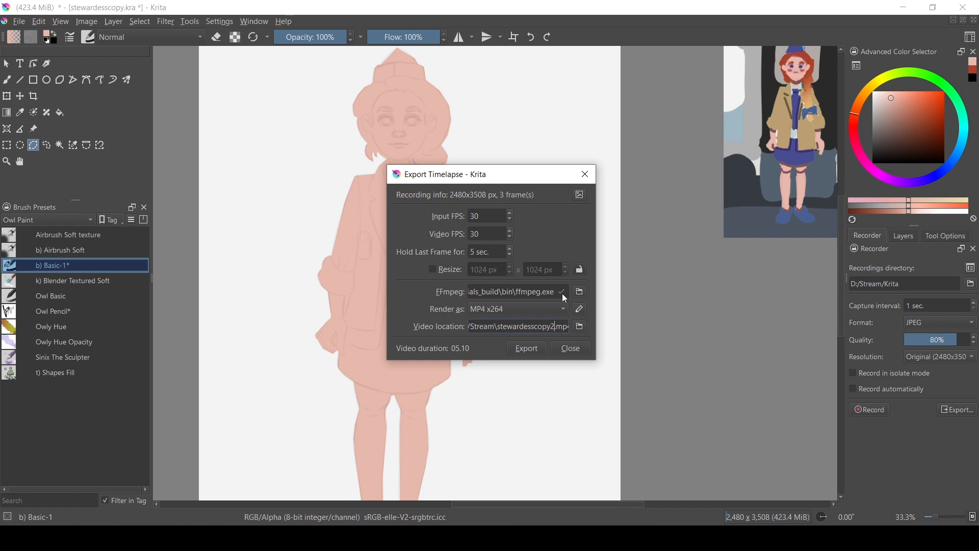
click(526, 347)
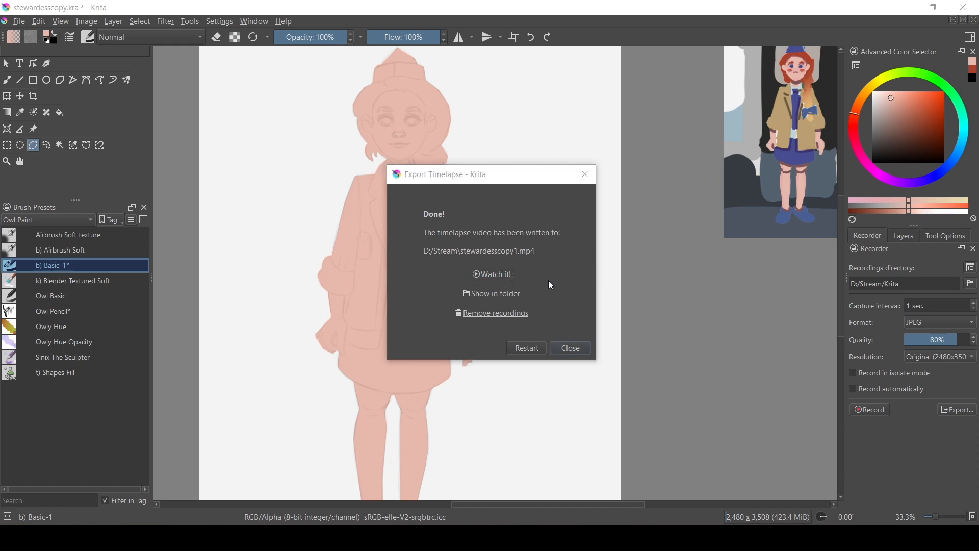
- Play stewardesscopy1.mp4 in Media Player Classic, seek through it, replay it and close the player
click(495, 273)
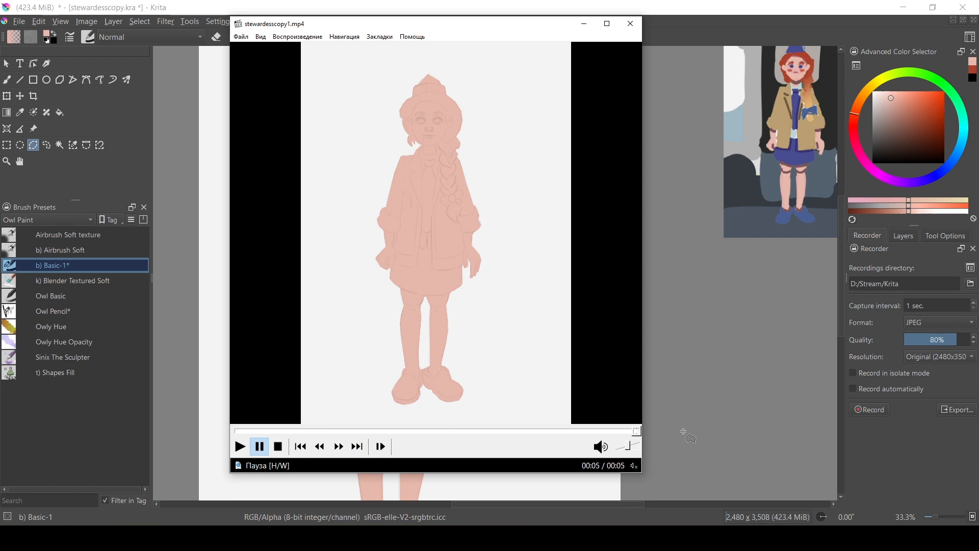
click(239, 447)
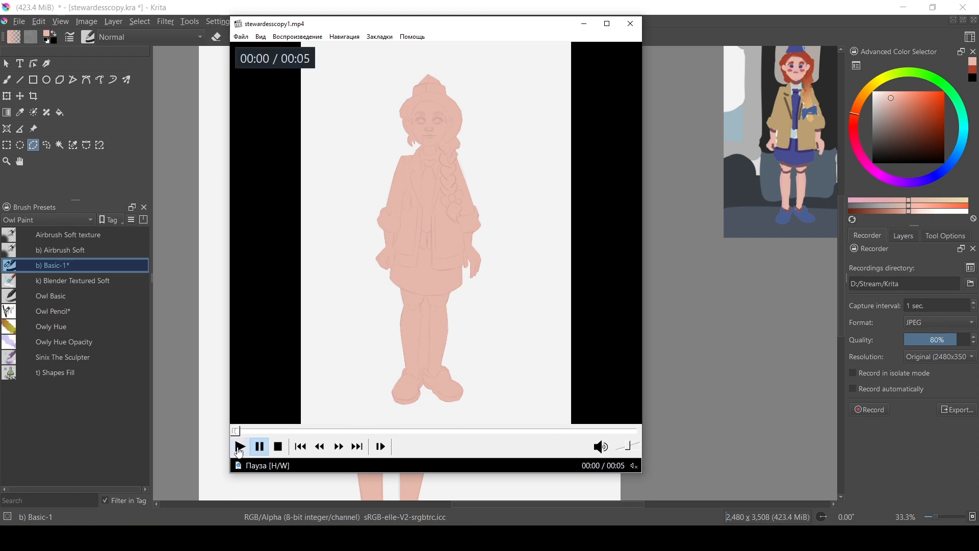
click(240, 447)
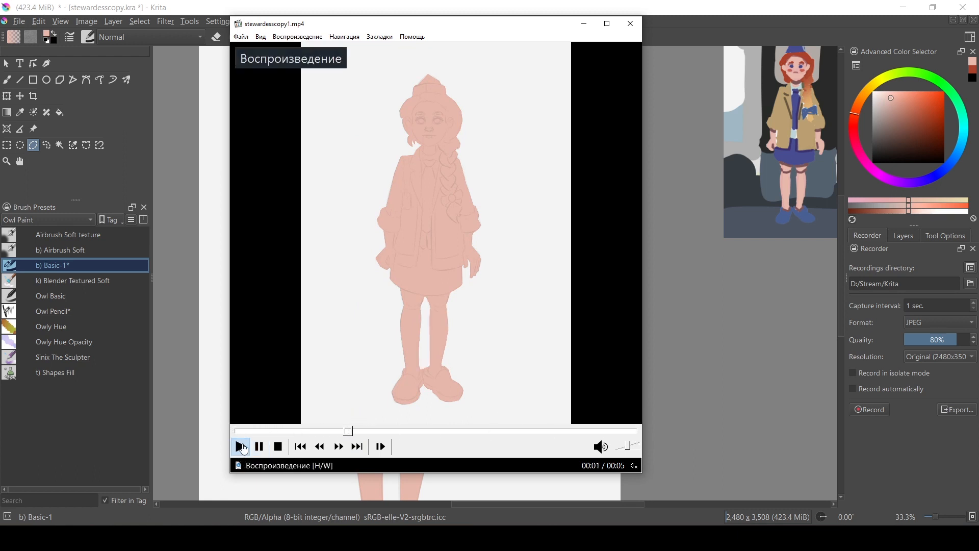
click(240, 446)
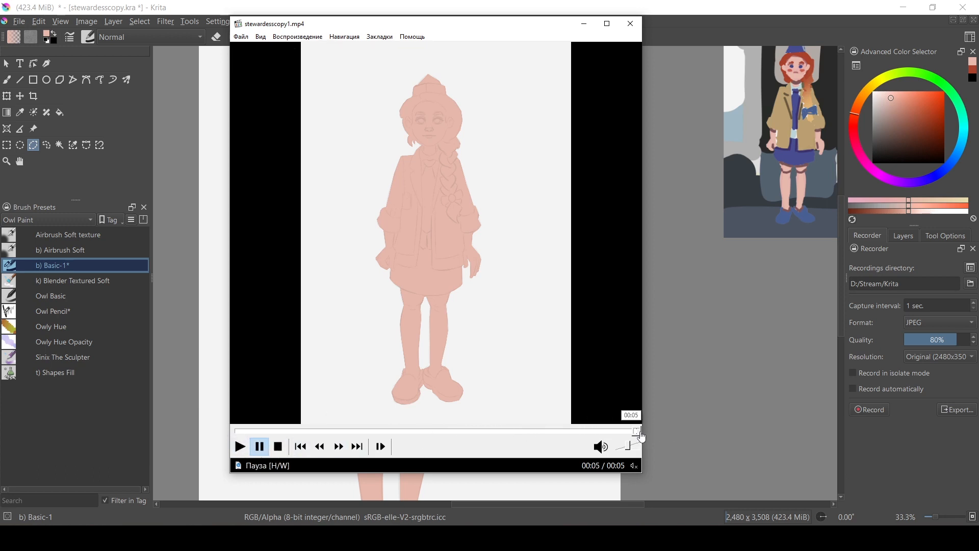
drag(636, 430, 231, 430)
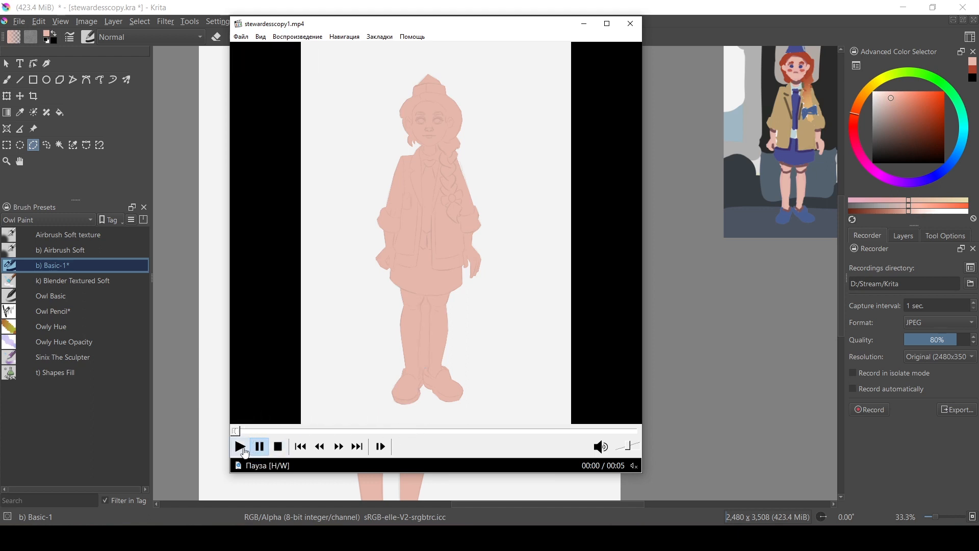
click(241, 447)
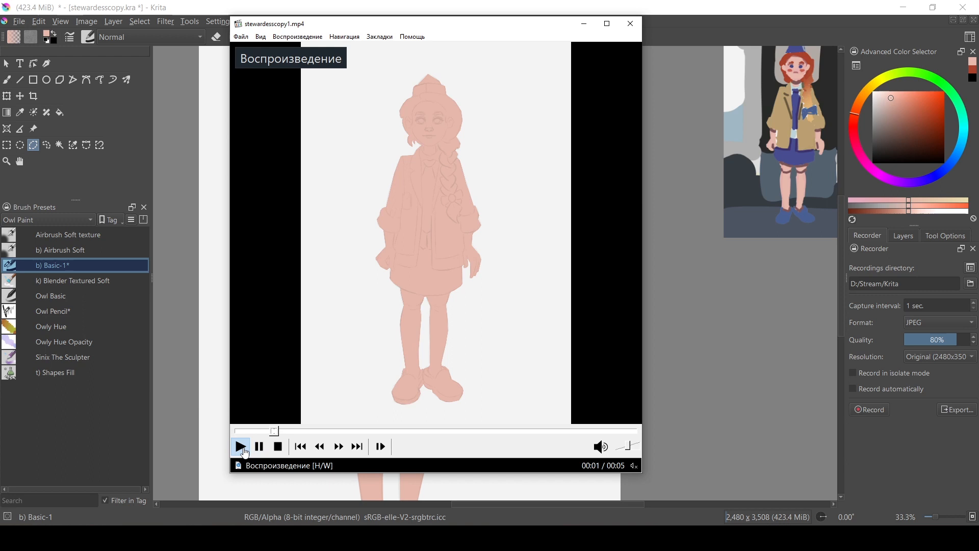
click(240, 447)
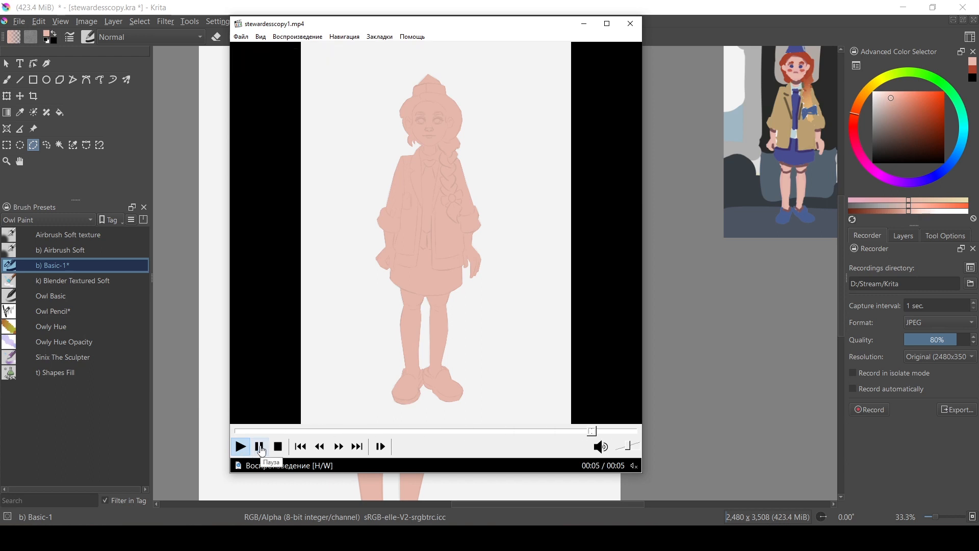
click(630, 24)
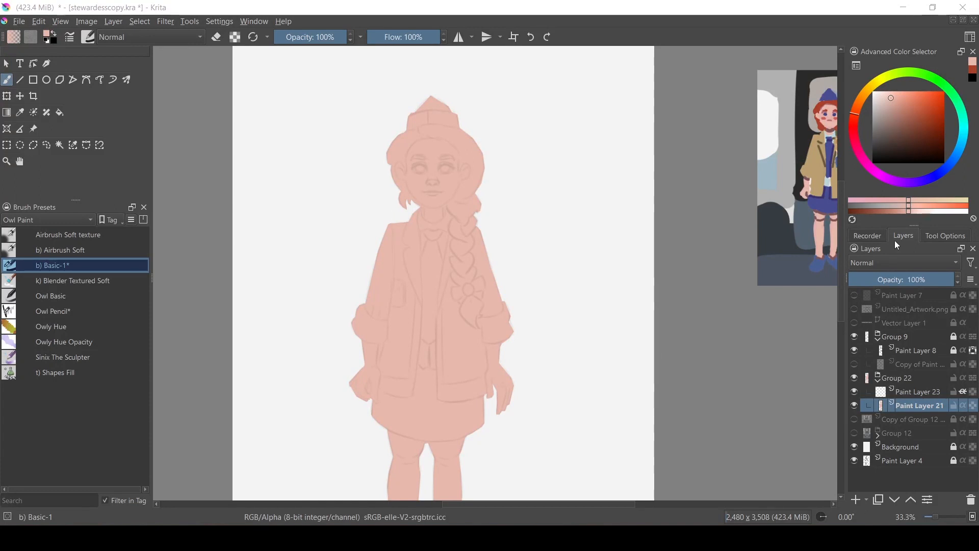
- Start a new recording and crop the canvas to 2480 × 2204 px, cutting off the lower legs
click(867, 236)
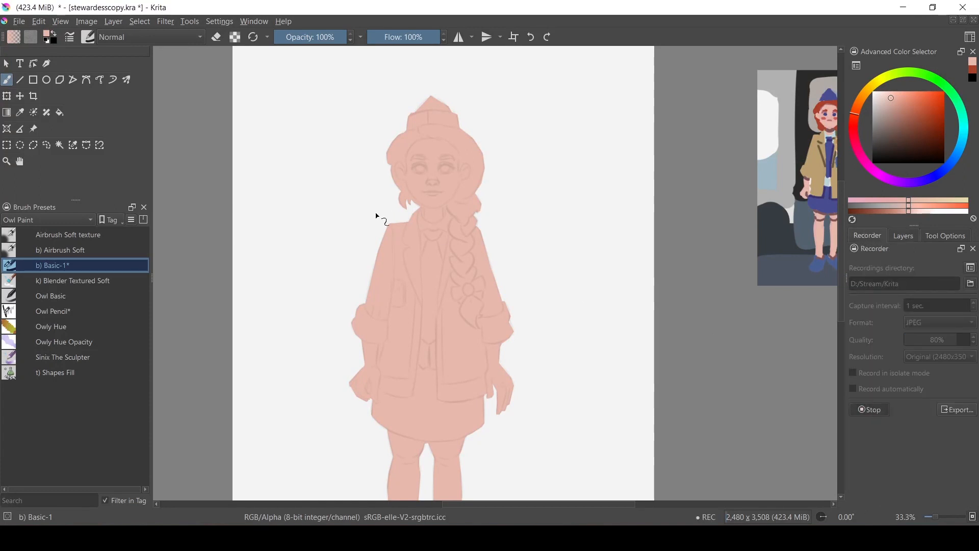
click(34, 96)
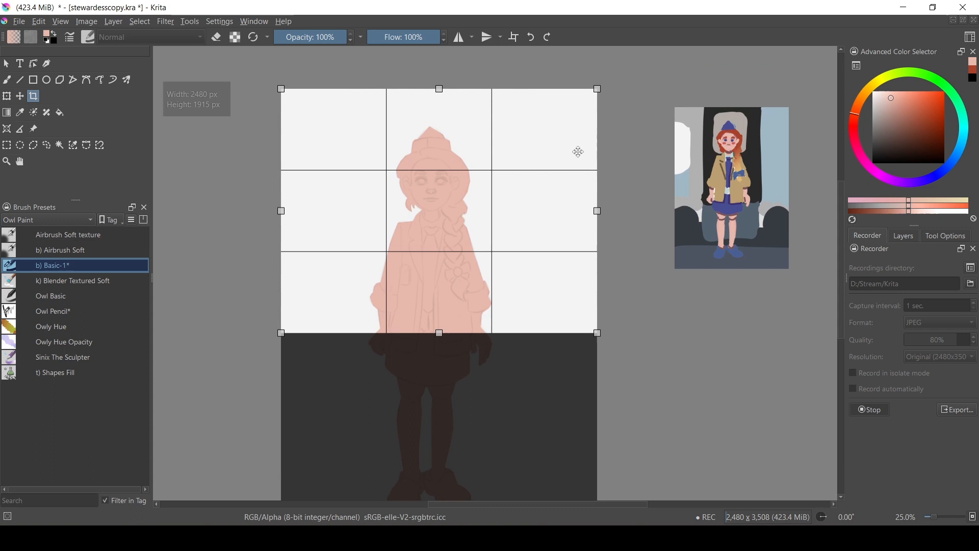
drag(438, 332, 438, 354)
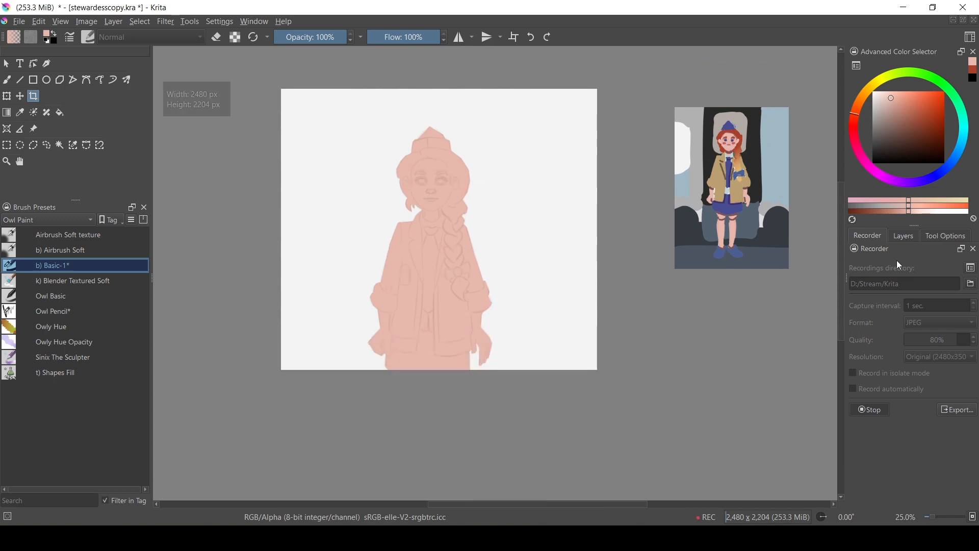
- Paint reddish-brown hair and a long braid over the figure's head, then return to the Recorder docker
click(903, 235)
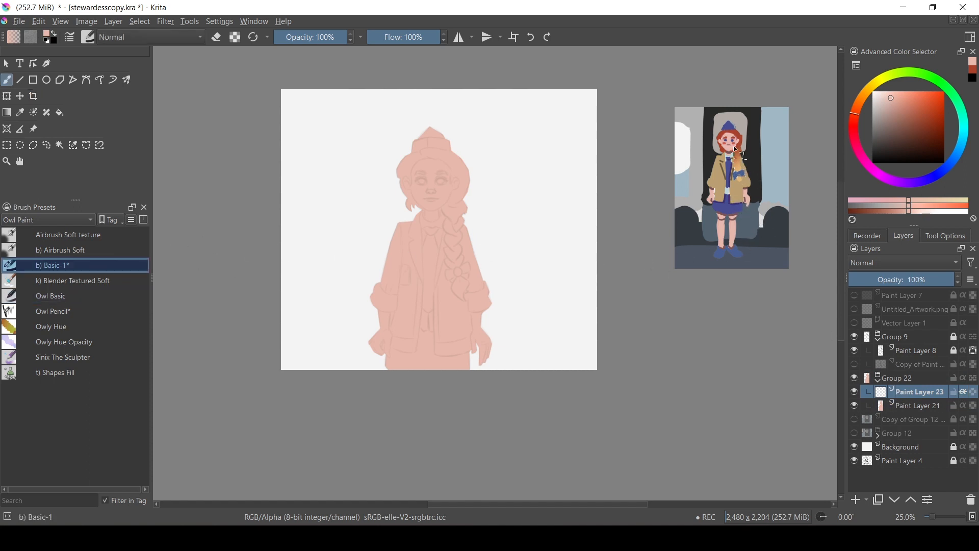
drag(403, 168, 400, 175)
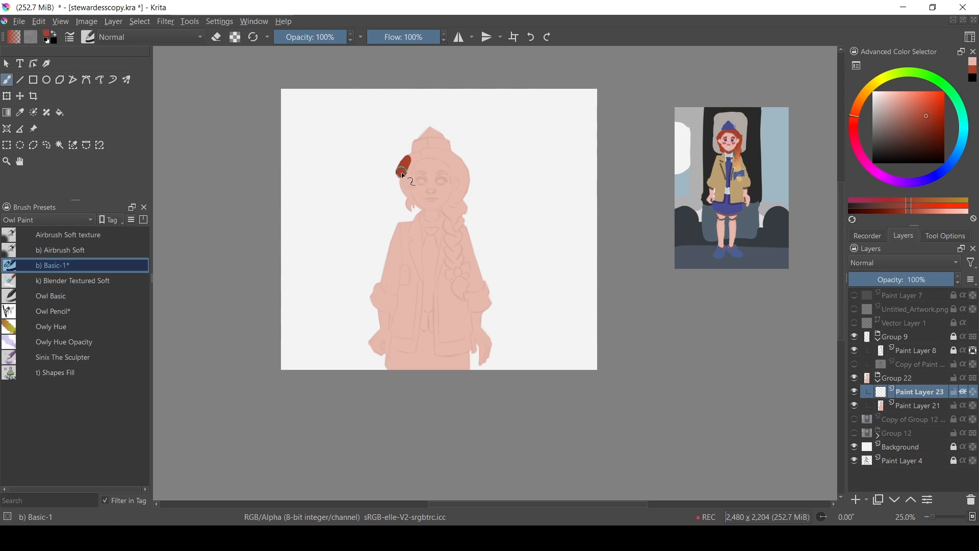
drag(403, 171, 462, 197)
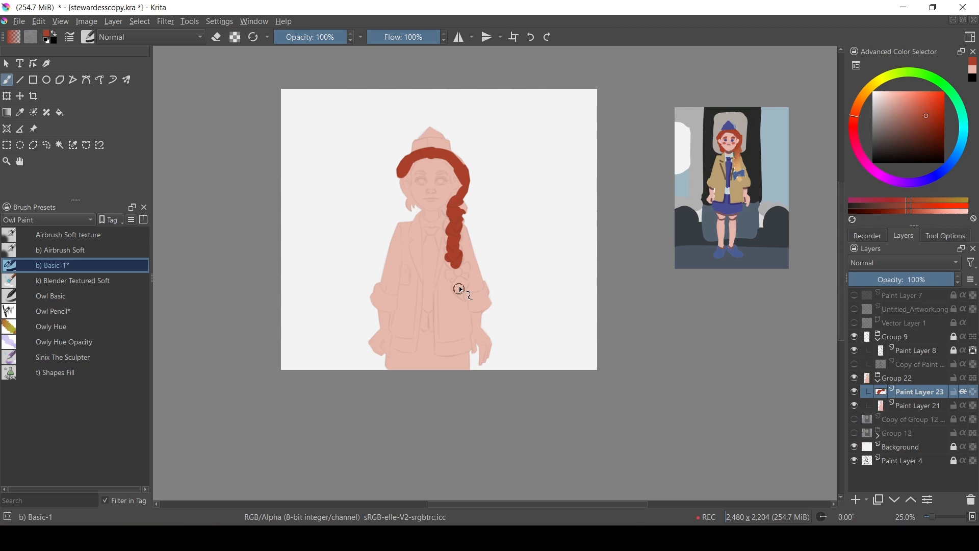
drag(459, 200, 455, 300)
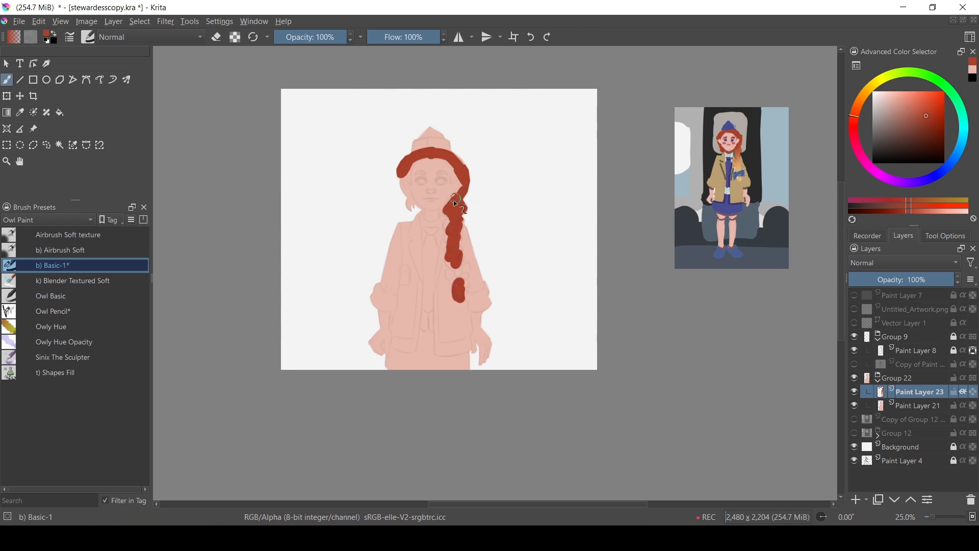
drag(456, 200, 408, 206)
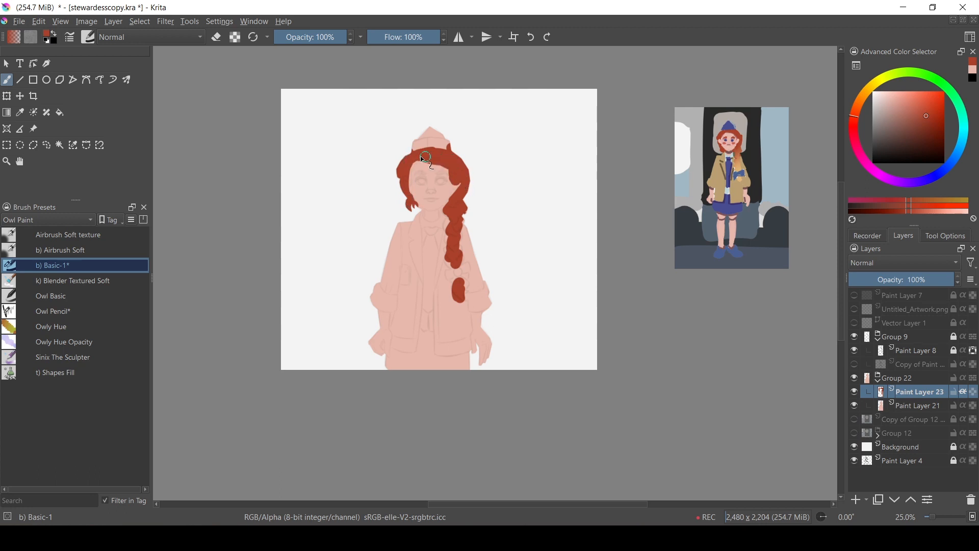
drag(424, 156, 483, 295)
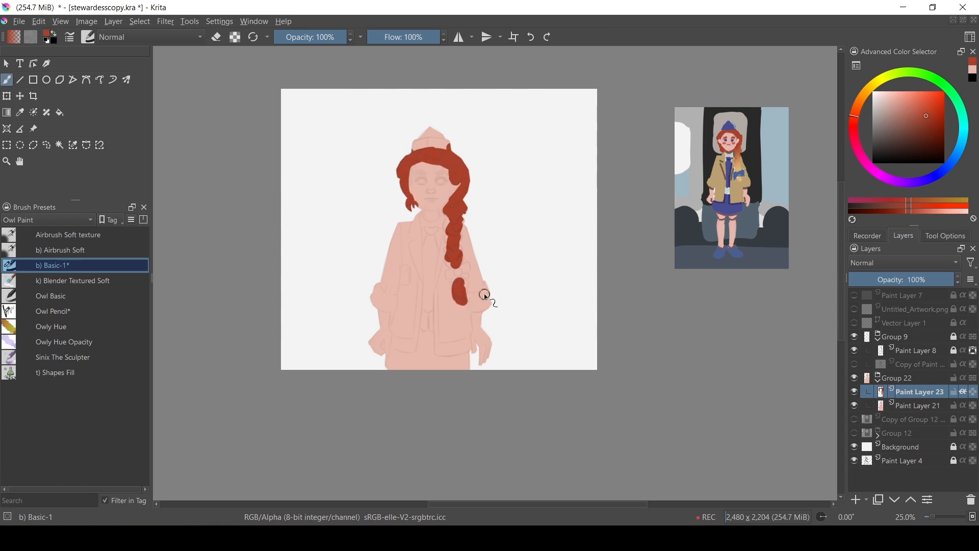
click(867, 235)
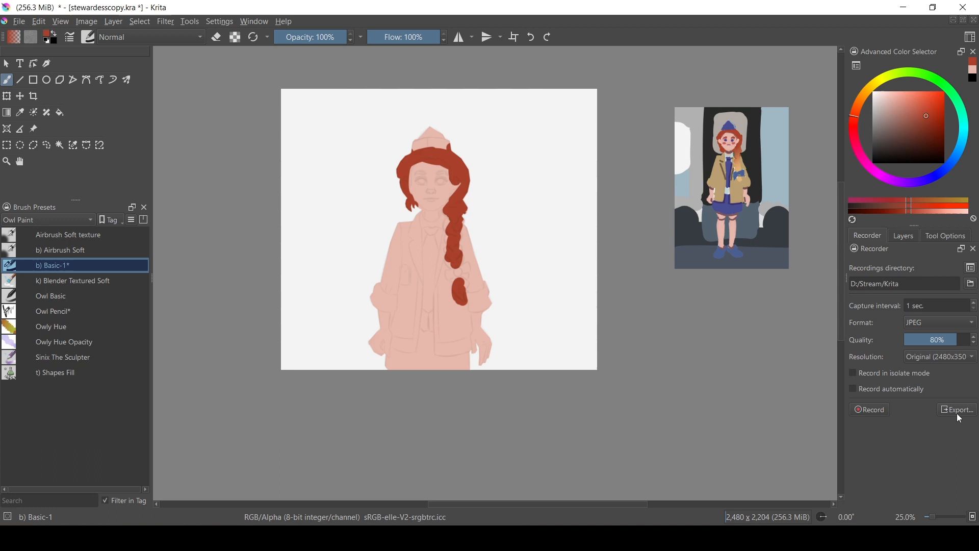
- Export the new recording as stewardesscopy2.mp4 in D:/Stream and open it for viewing
click(956, 410)
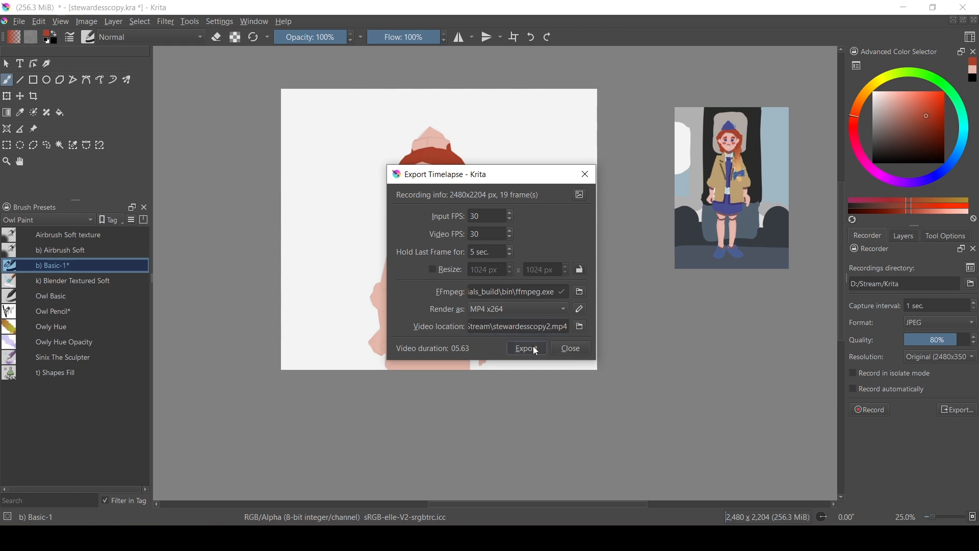
click(526, 348)
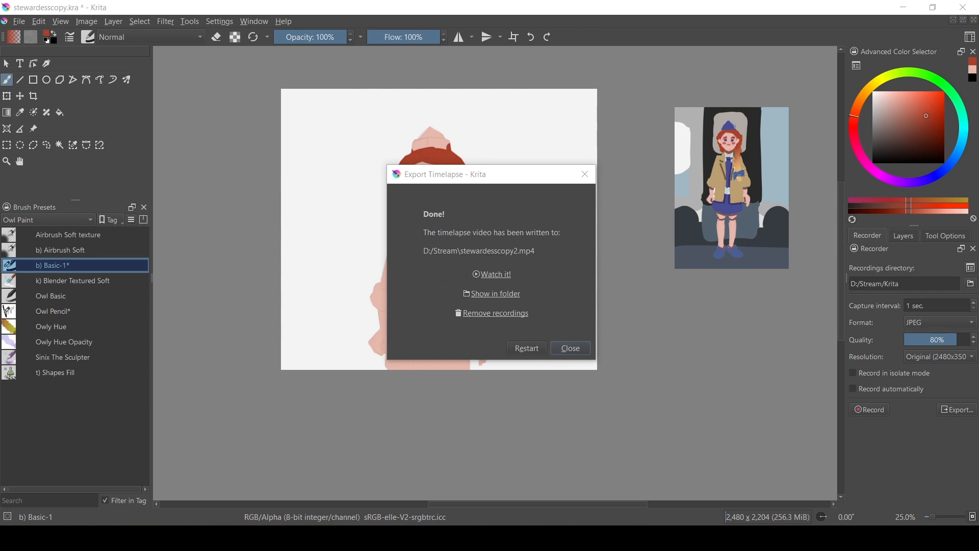
click(571, 347)
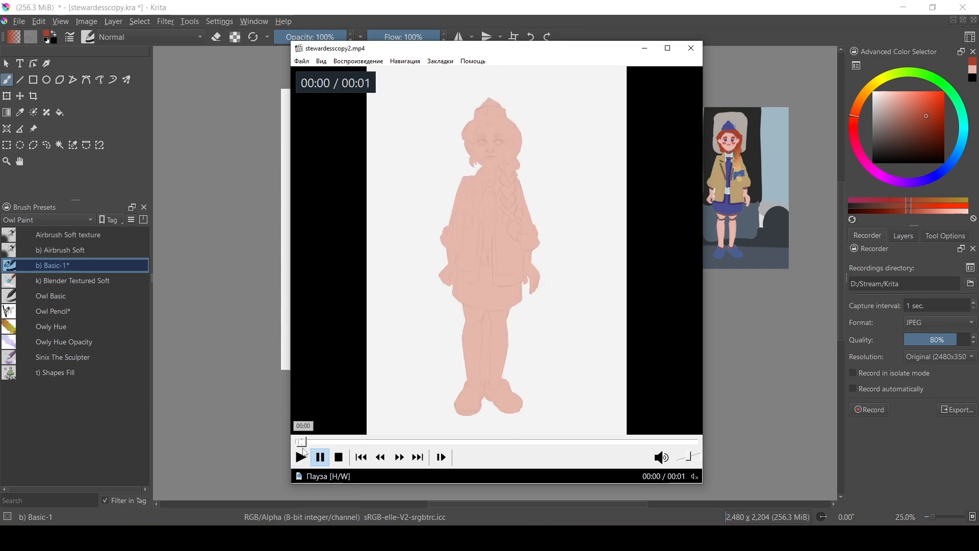
- Play stewardesscopy2.mp4 showing the stretched cropped frames, then close the player
click(300, 457)
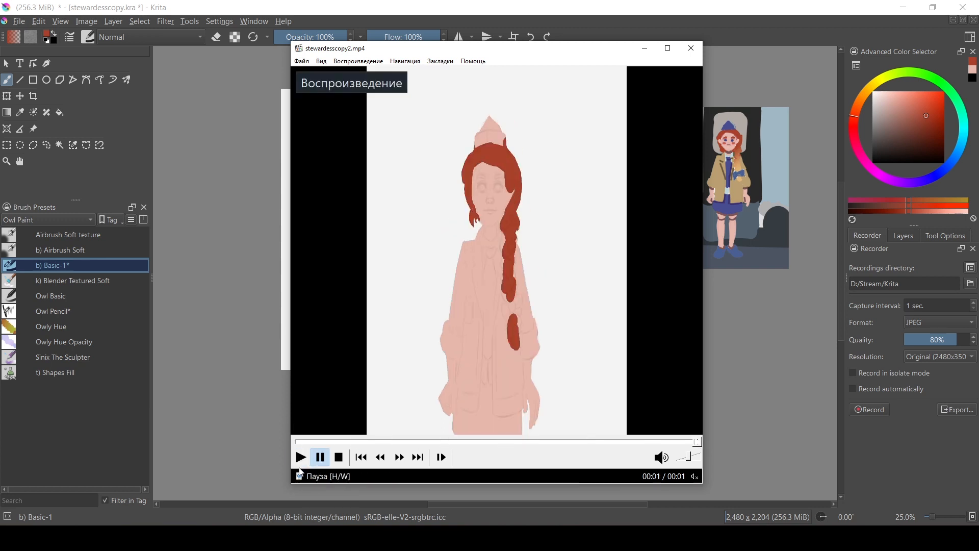
mouse_move(661, 457)
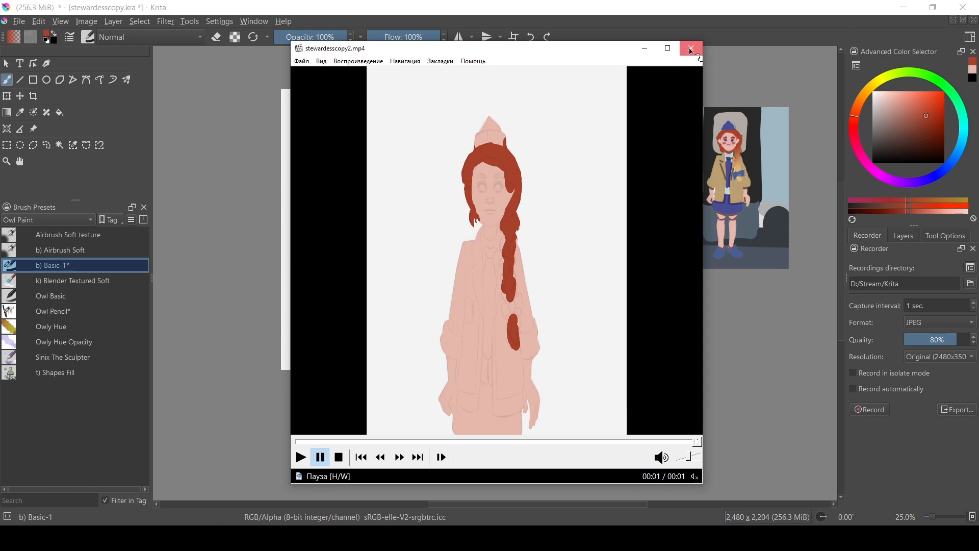
click(691, 48)
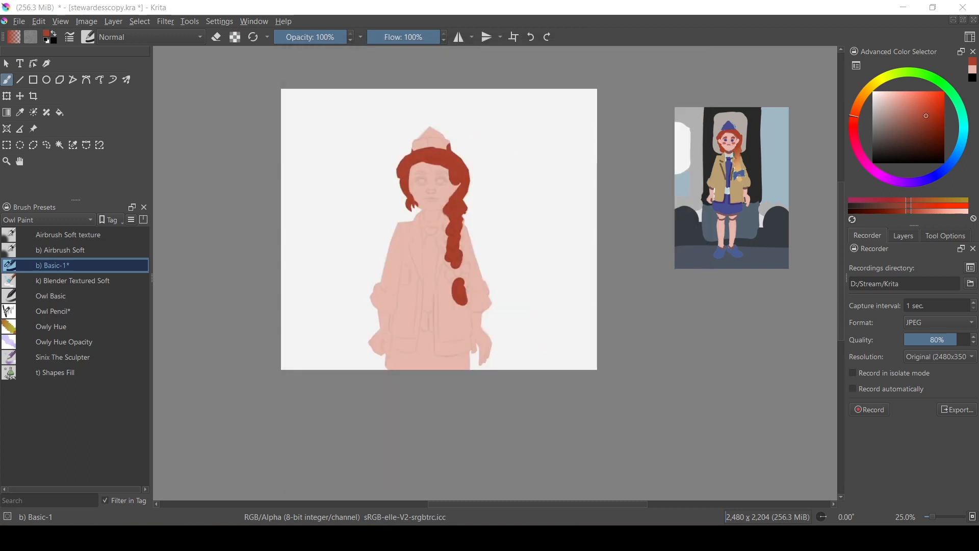